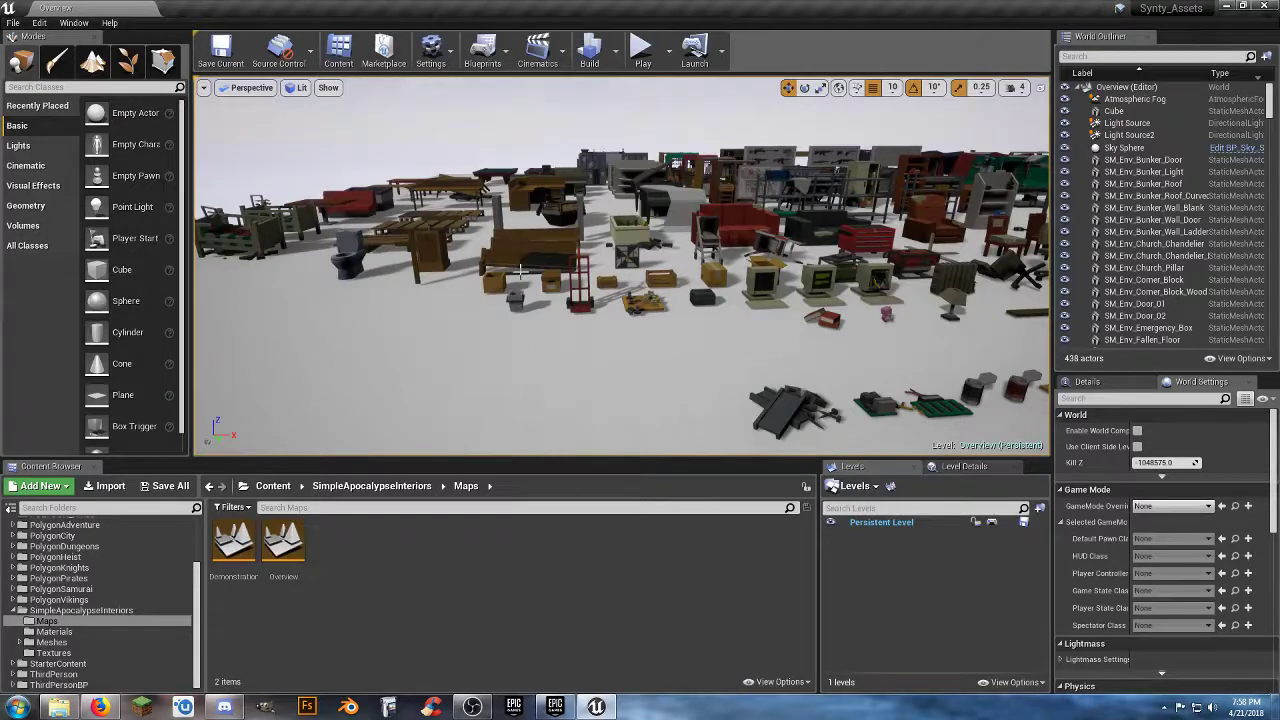
# Start a play-in-editor session and walk the third-person FBI character among the wooden tables.
pyautogui.click(642, 50)
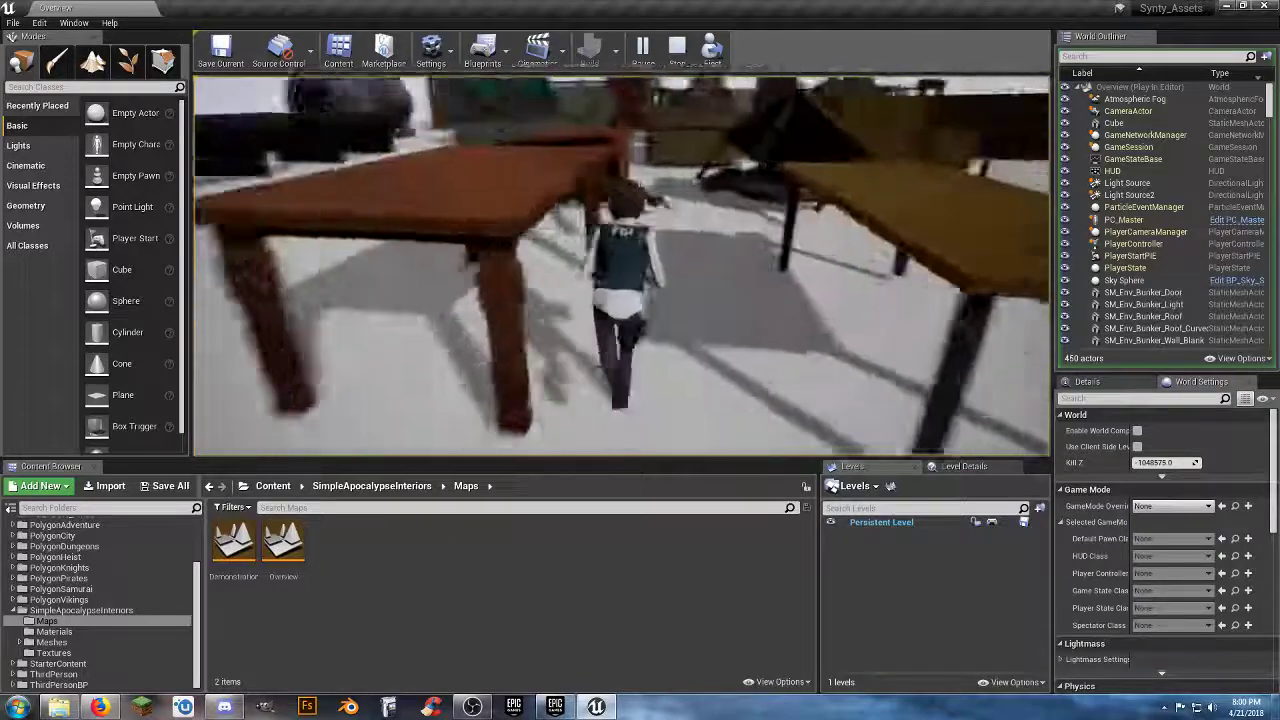
pyautogui.moveTo(620, 270)
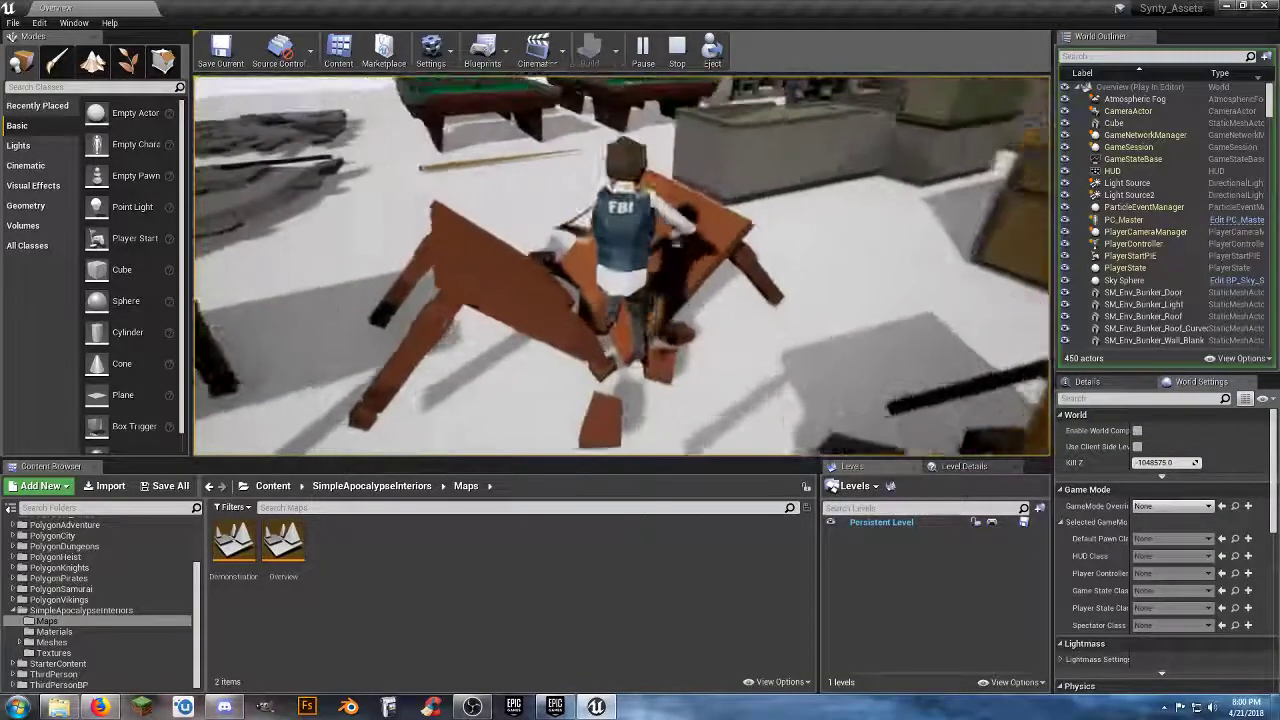